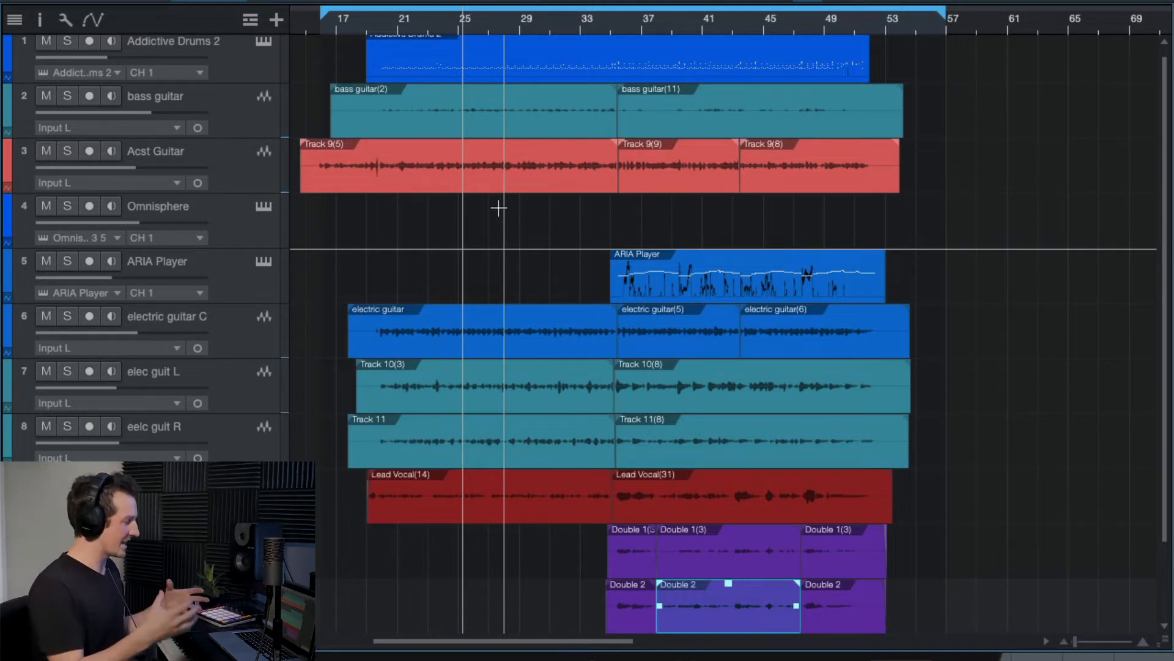
Step: Scroll the arrangement to bring bars 19–37 of the guitar and vocal tracks into view
scroll(down, 3)
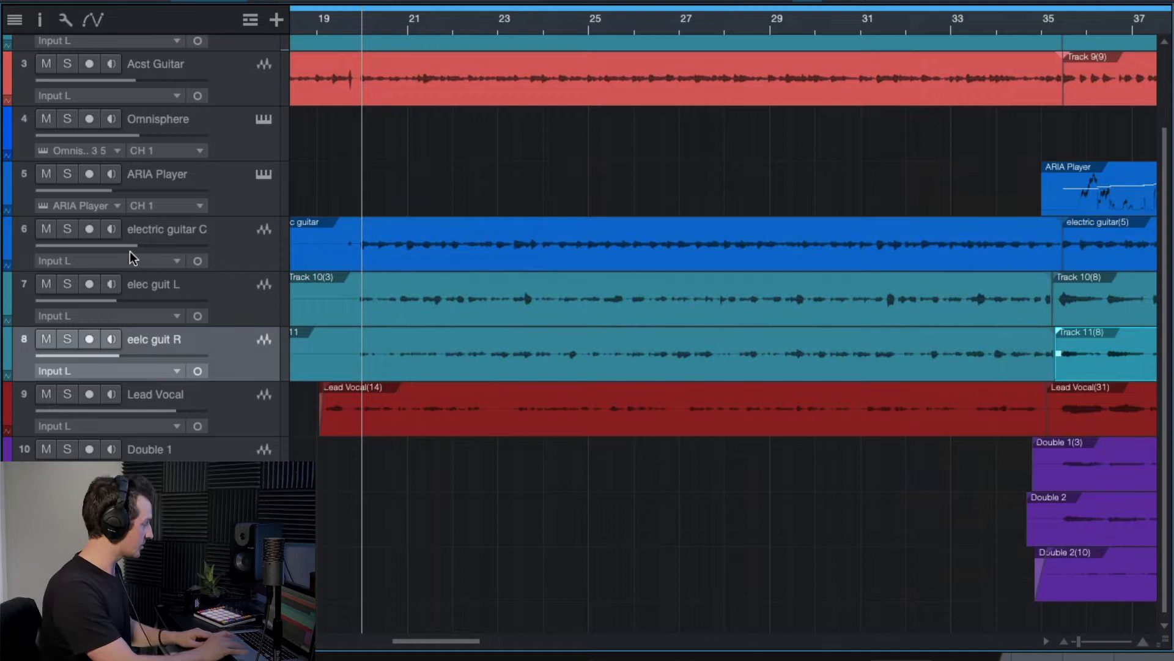
Step: Solo the right electric guitar take, then add the left take to the solo
click(66, 229)
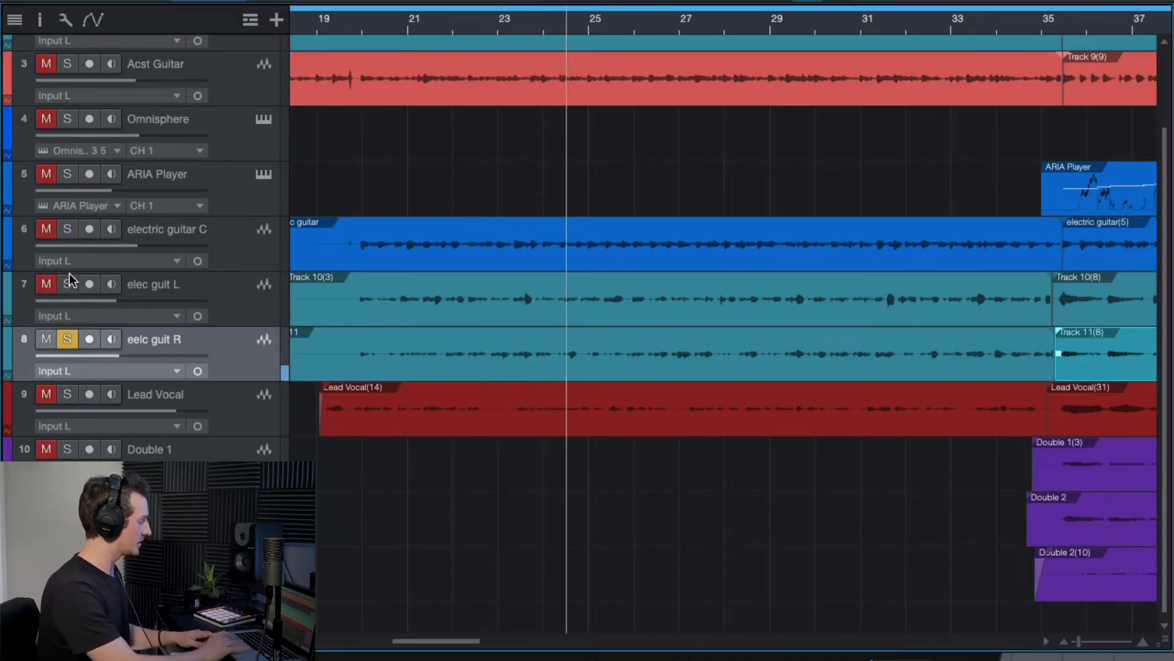
click(66, 228)
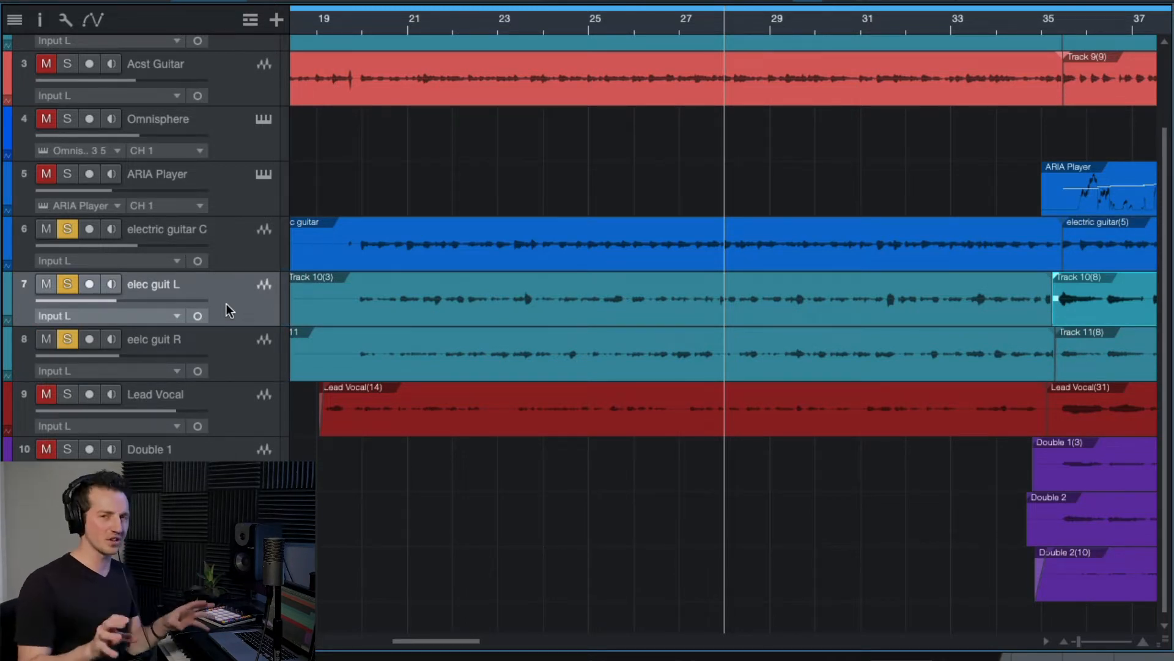
mouse_move(229, 266)
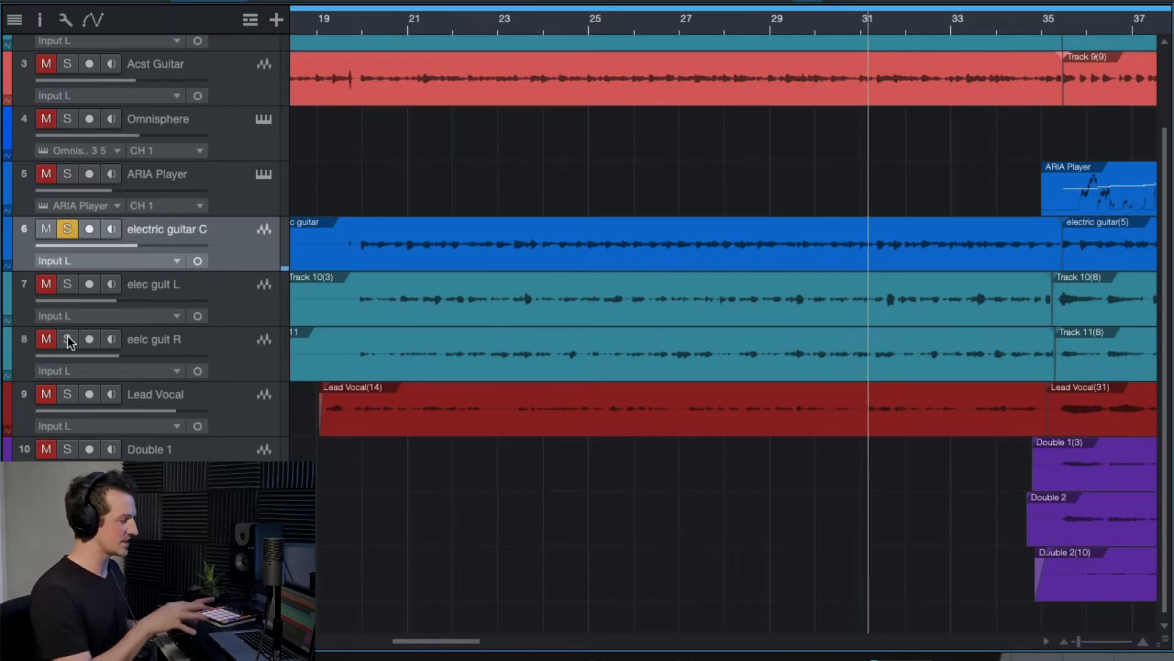
Step: Unsolo the centre electric guitar so the full mix plays again
click(66, 229)
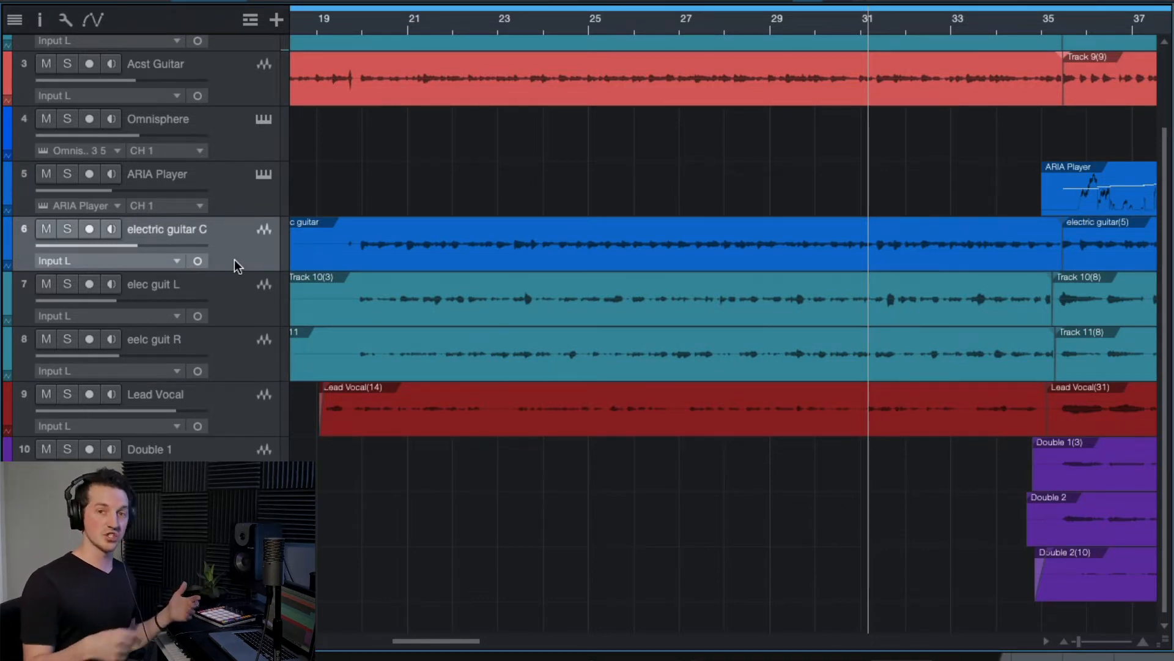
click(349, 22)
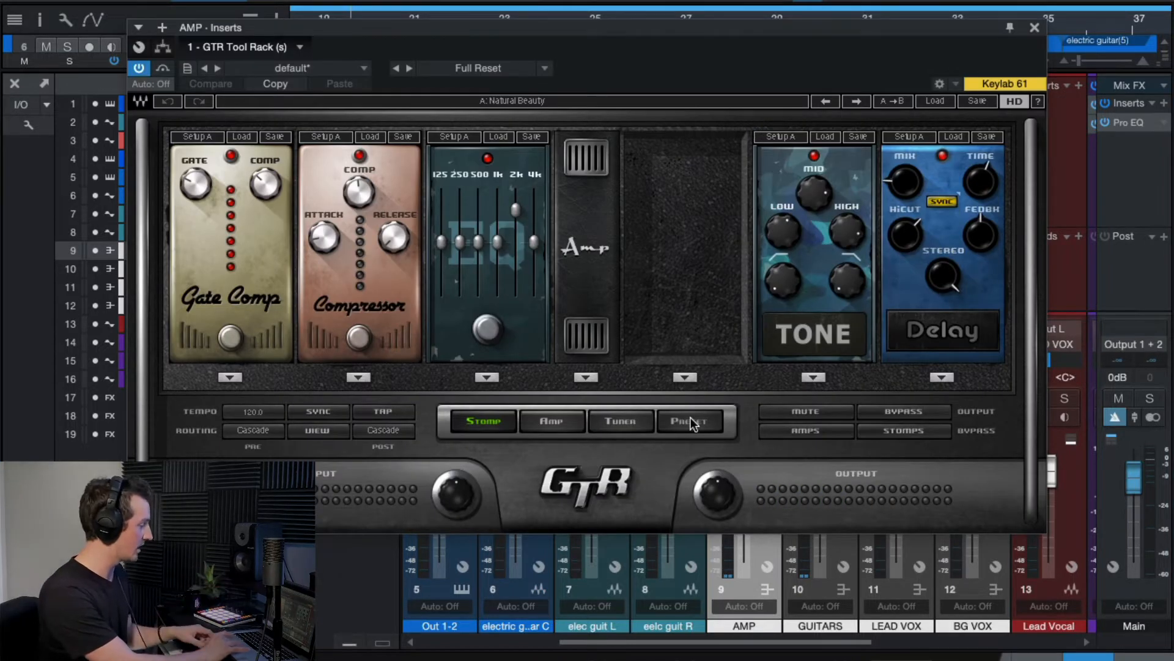
click(1035, 28)
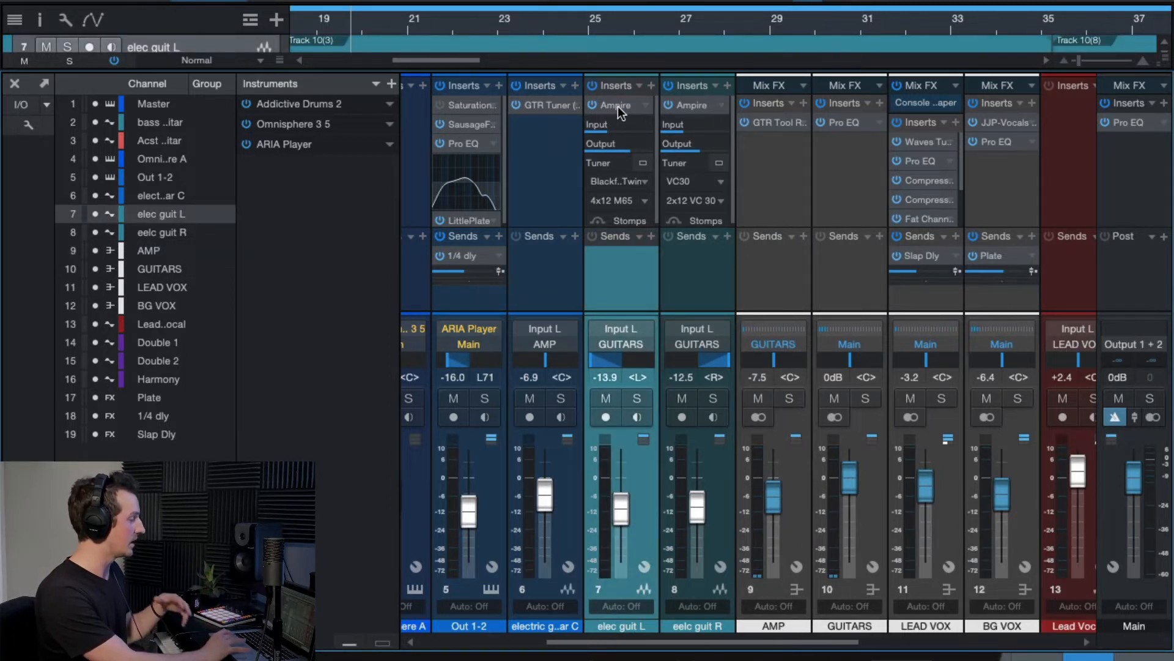
click(619, 106)
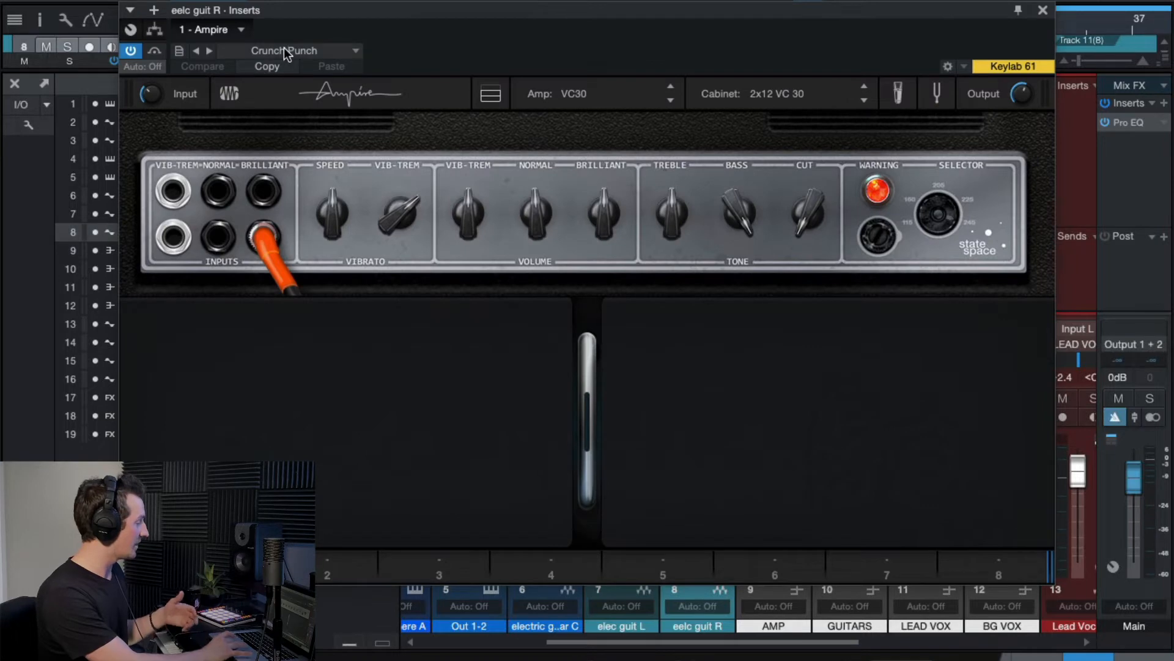
click(1042, 10)
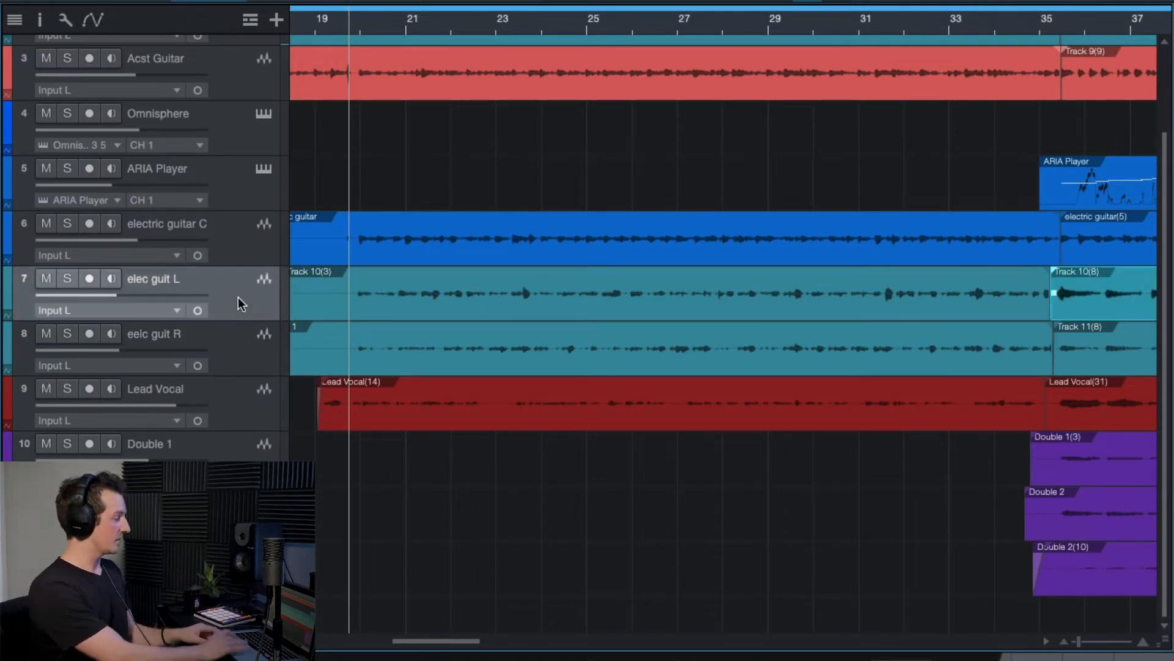
Step: Solo the left electric guitar alone, then the right electric guitar alone, via their S buttons
click(66, 279)
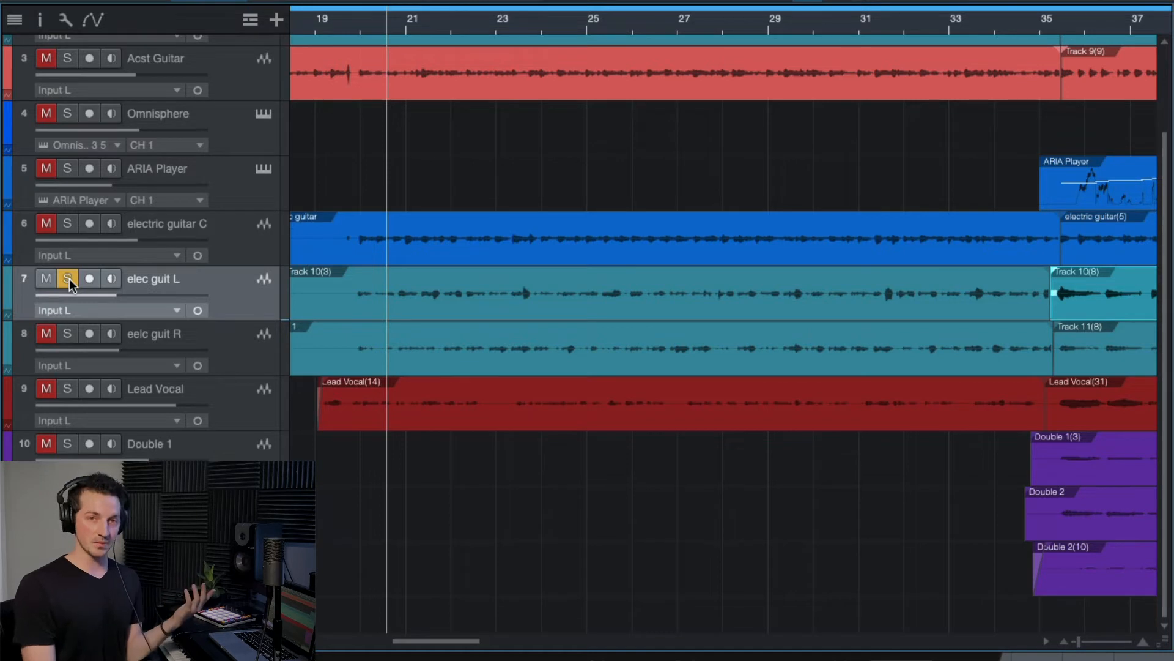
click(66, 278)
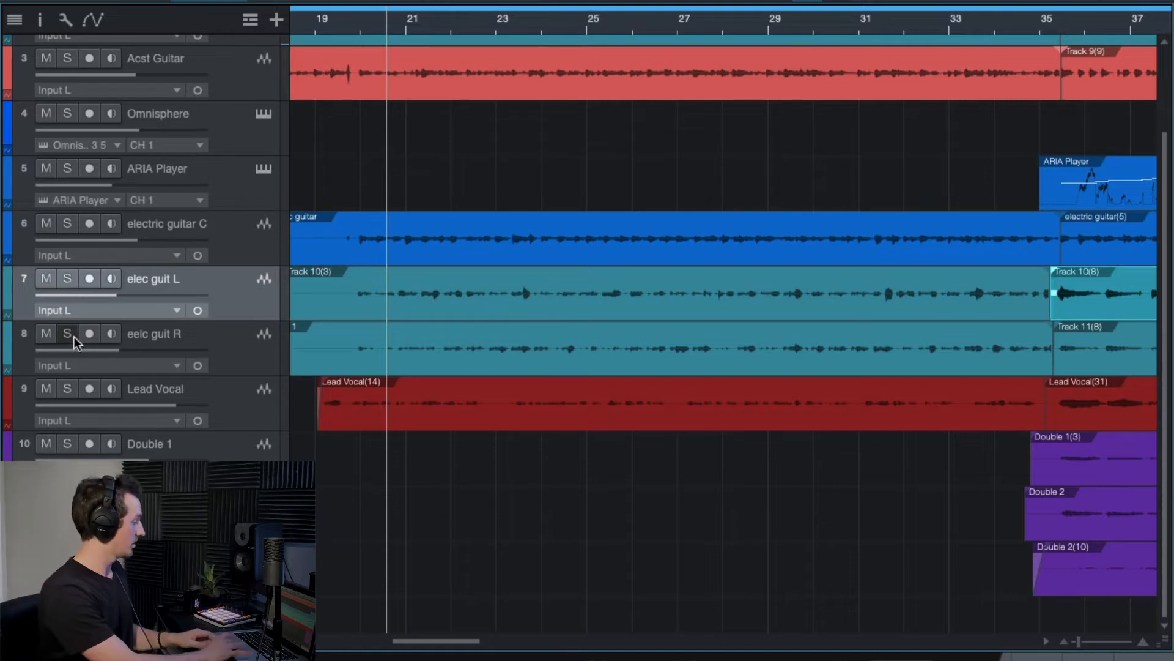
click(66, 333)
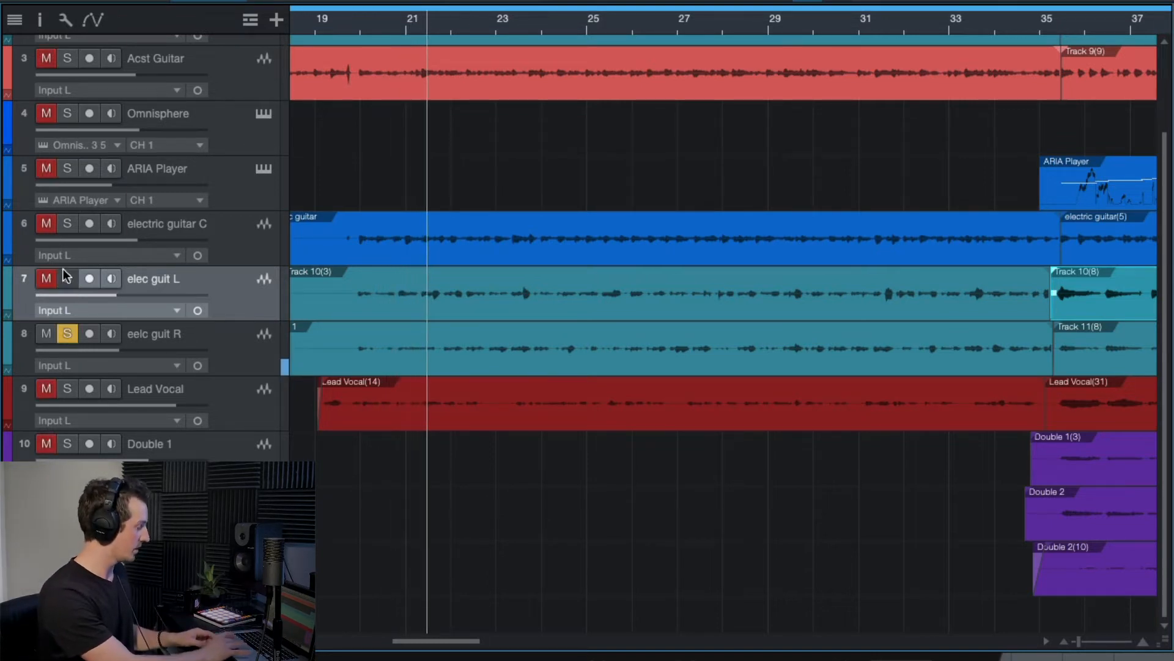
click(66, 279)
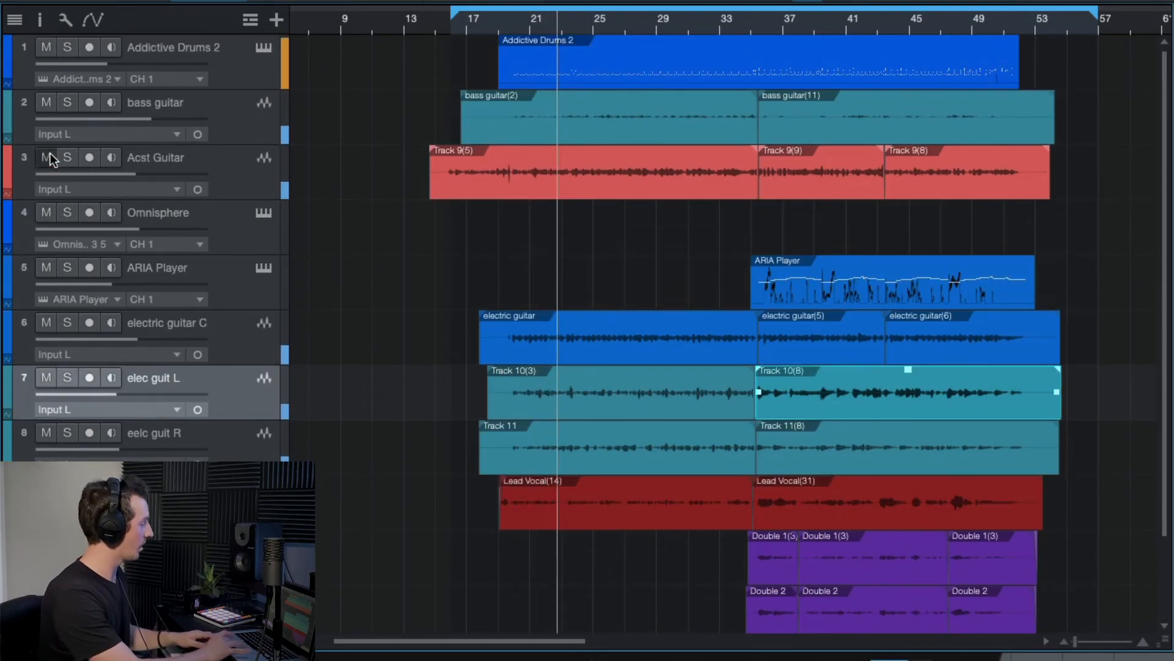
click(46, 158)
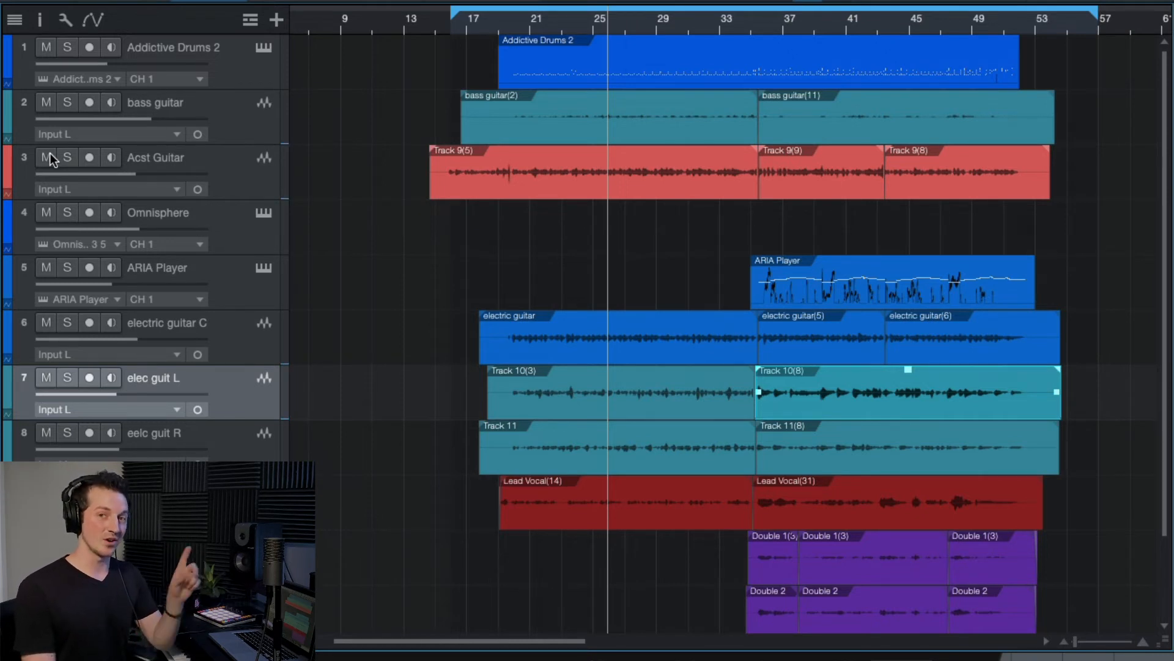
click(45, 158)
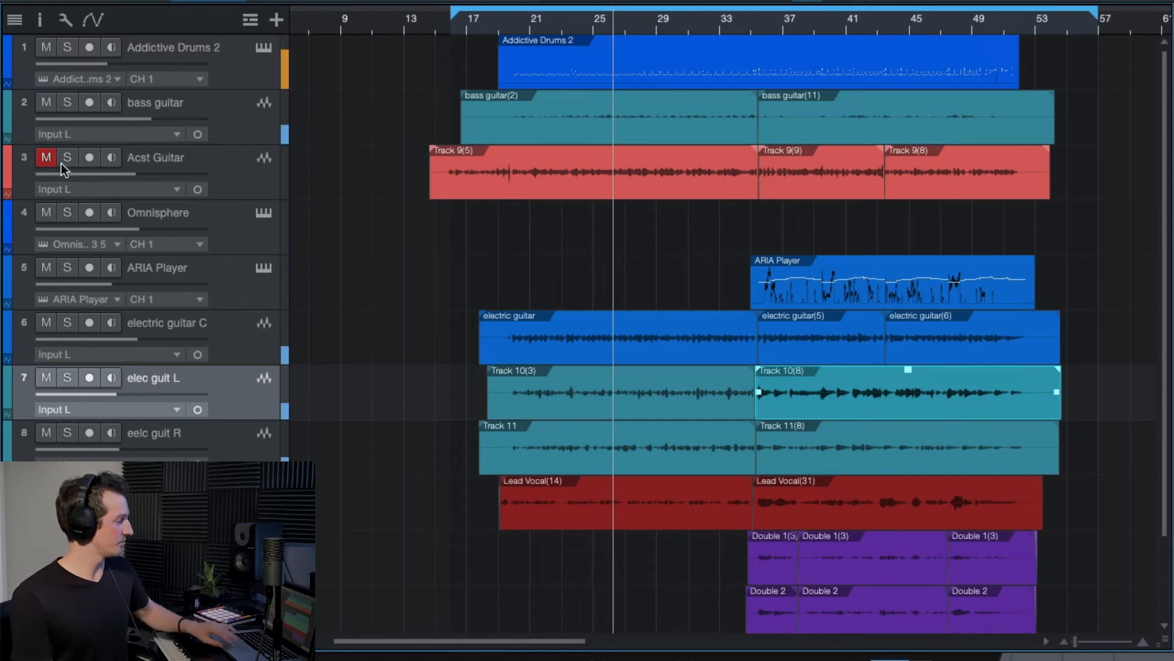
mouse_move(45, 158)
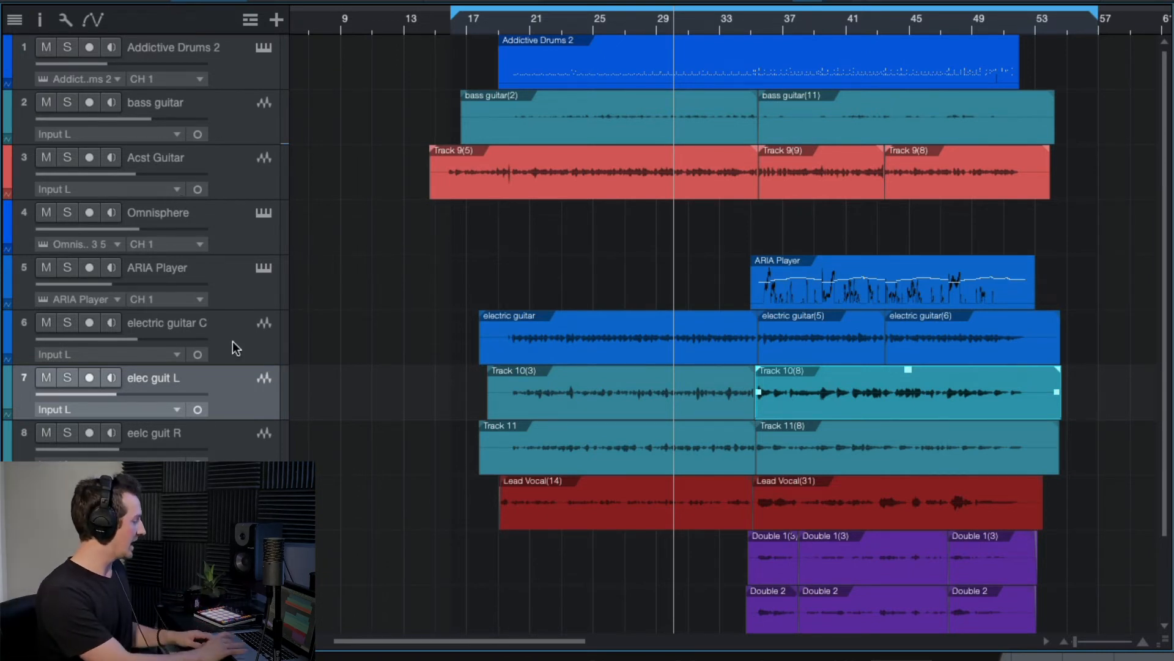
Step: Solo electric guitar C and Acst Guitar together so only those two tracks play
click(974, 337)
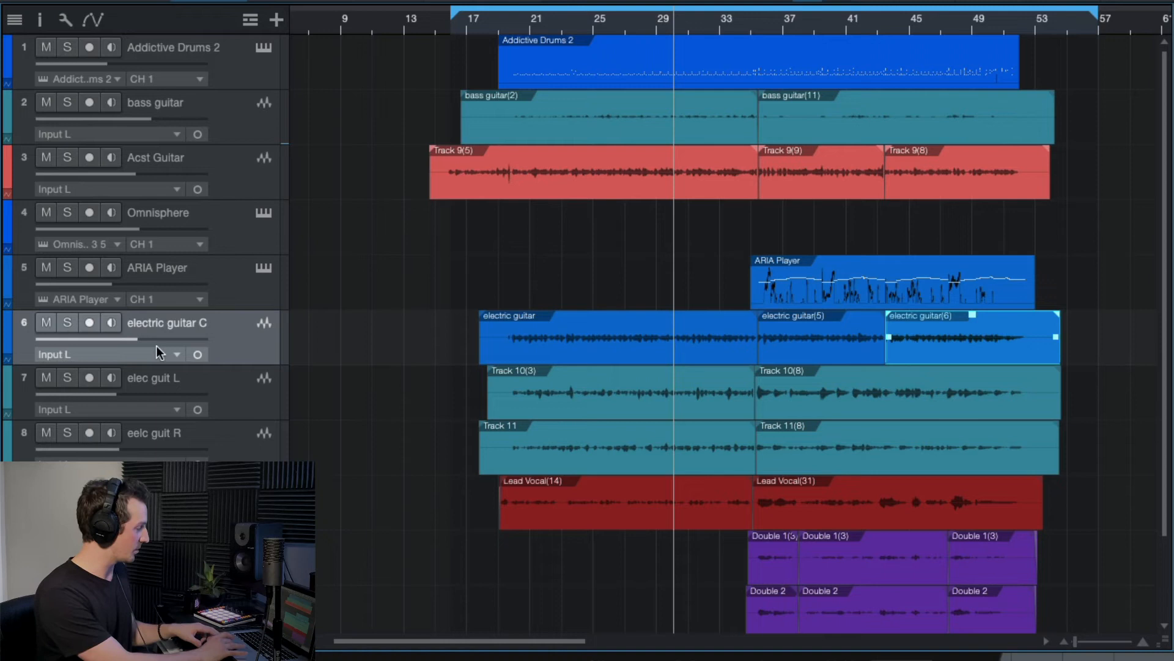
mouse_move(235, 345)
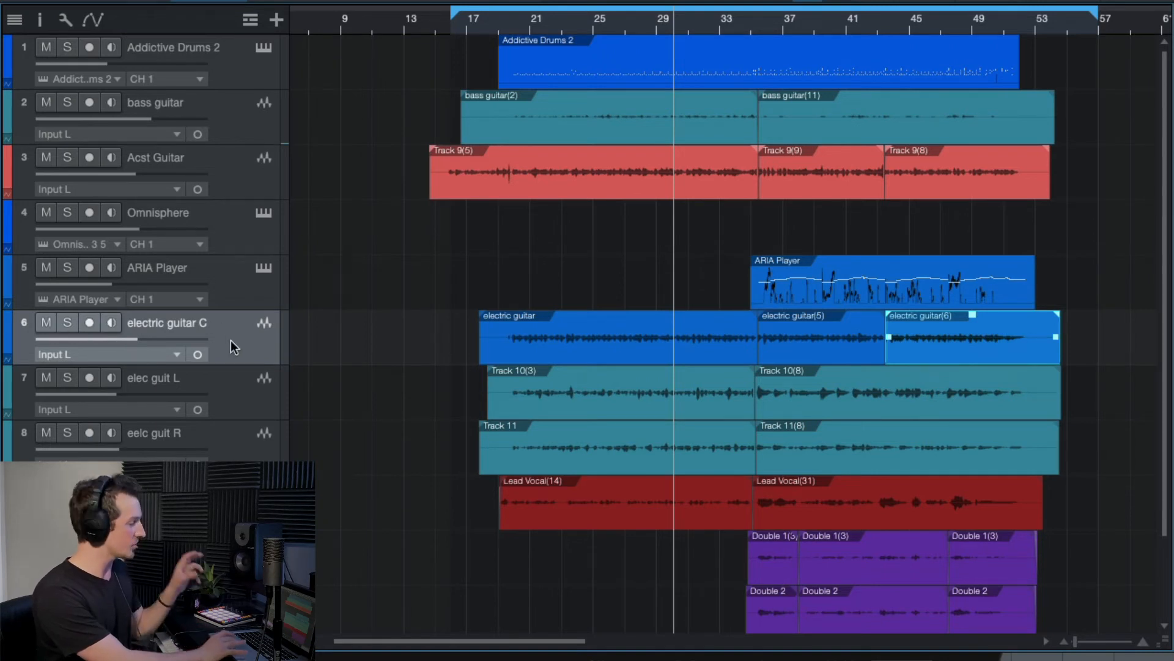
click(66, 322)
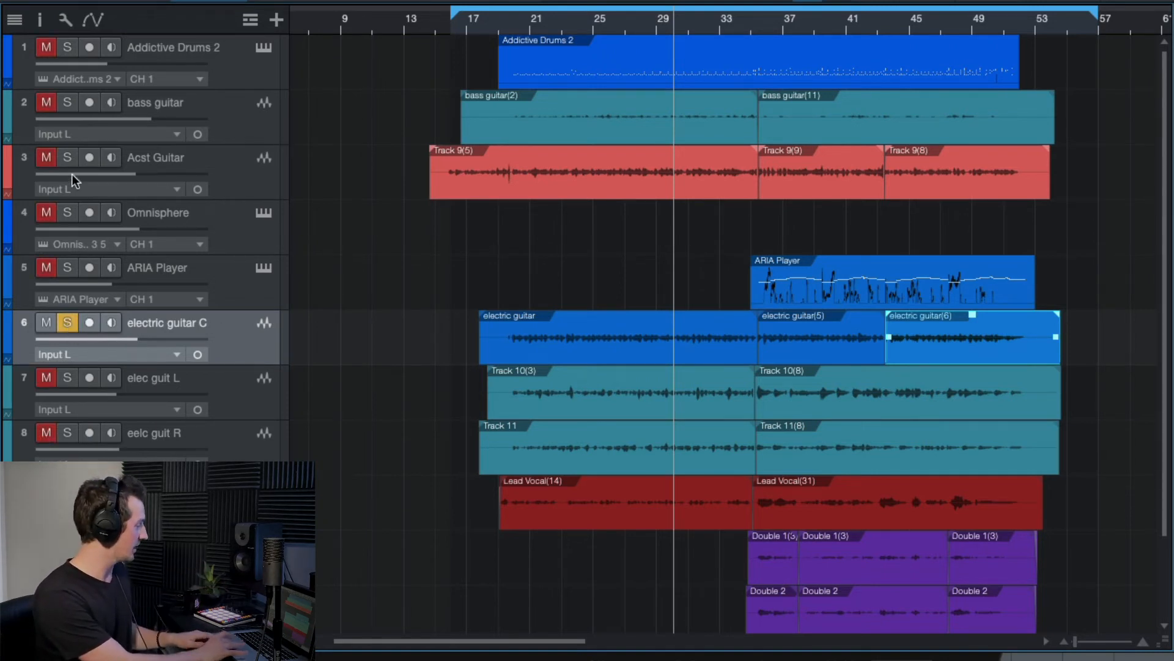
click(67, 158)
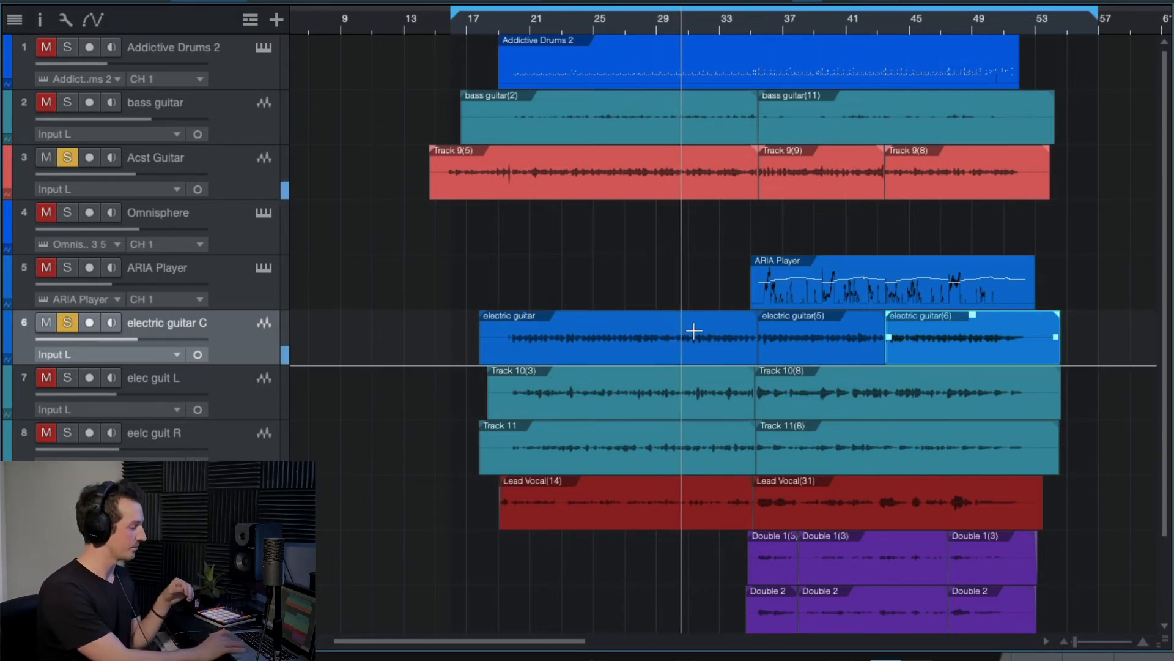
mouse_move(685, 346)
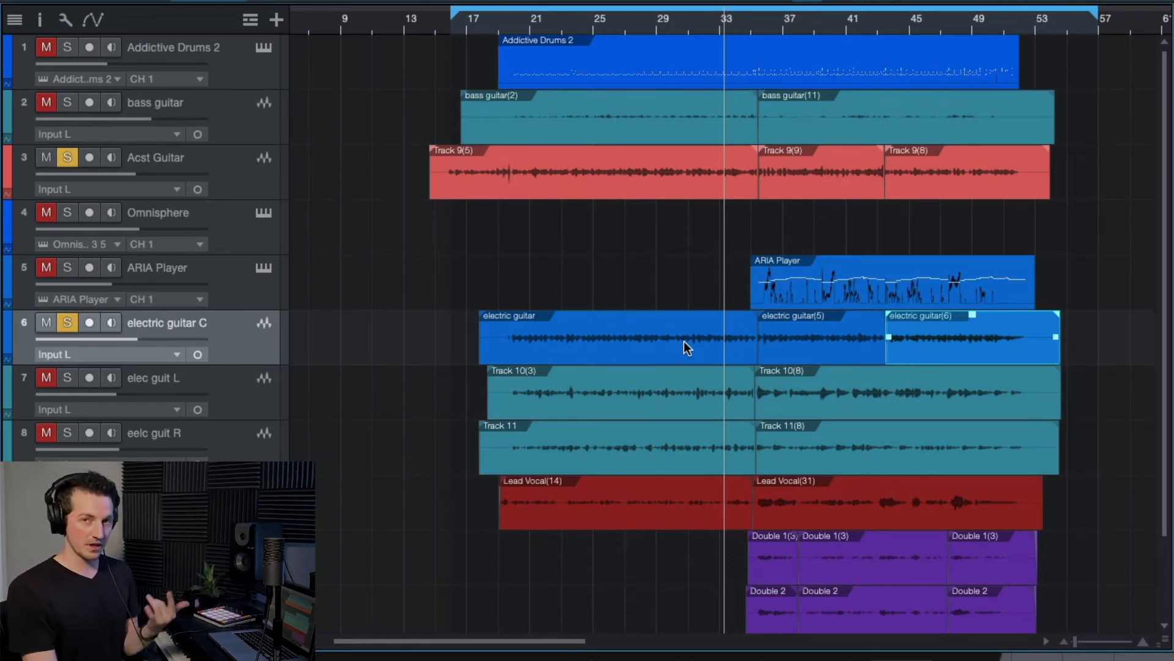
mouse_move(235, 219)
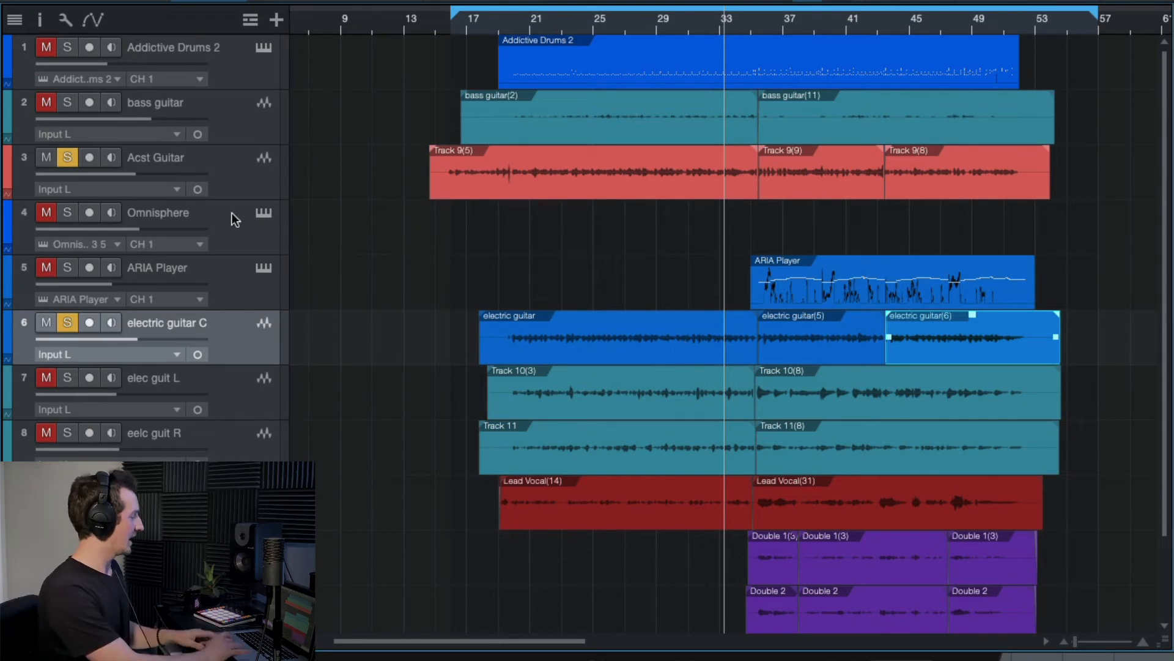